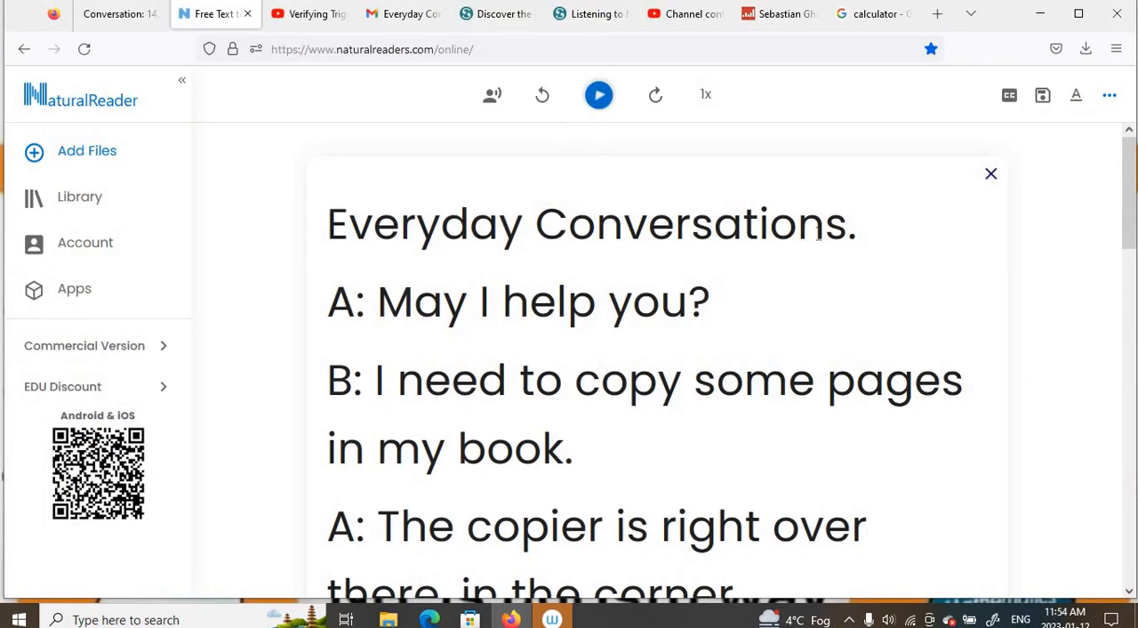
Play the copier dialogue aloud and follow the highlighted narration down to "show me how to use the machine"
click(597, 94)
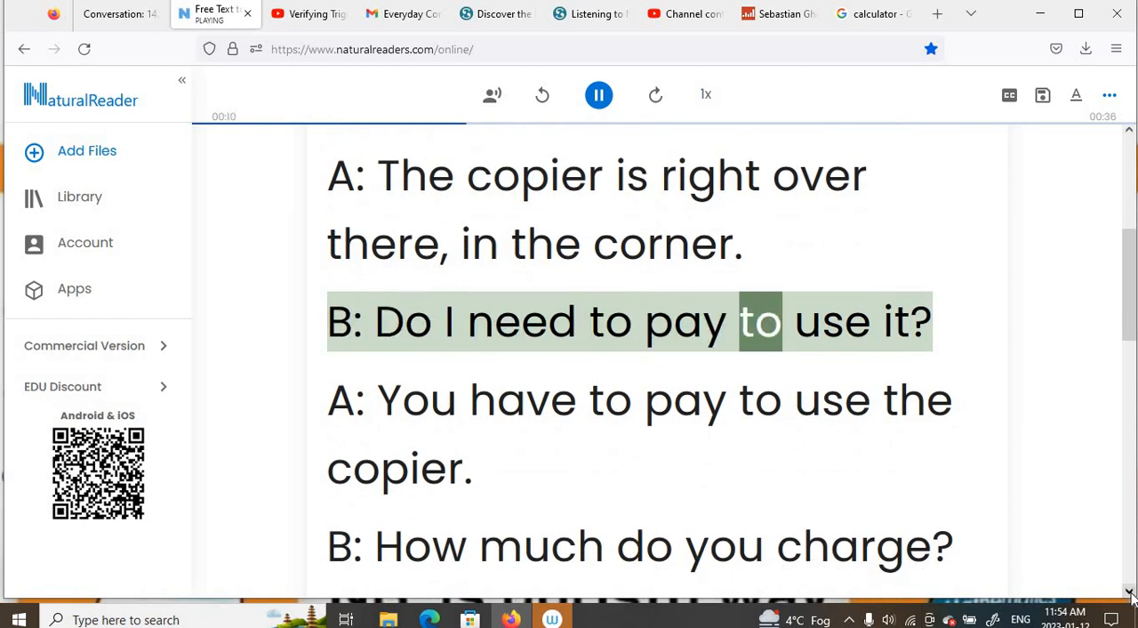
scroll(down, 3)
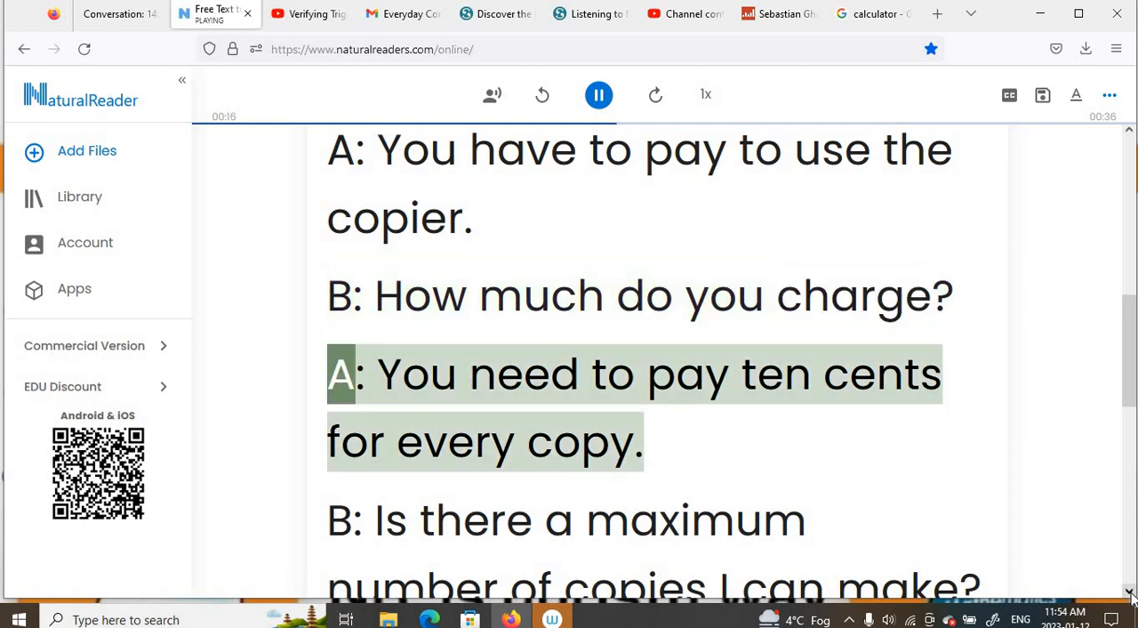
scroll(down, 3)
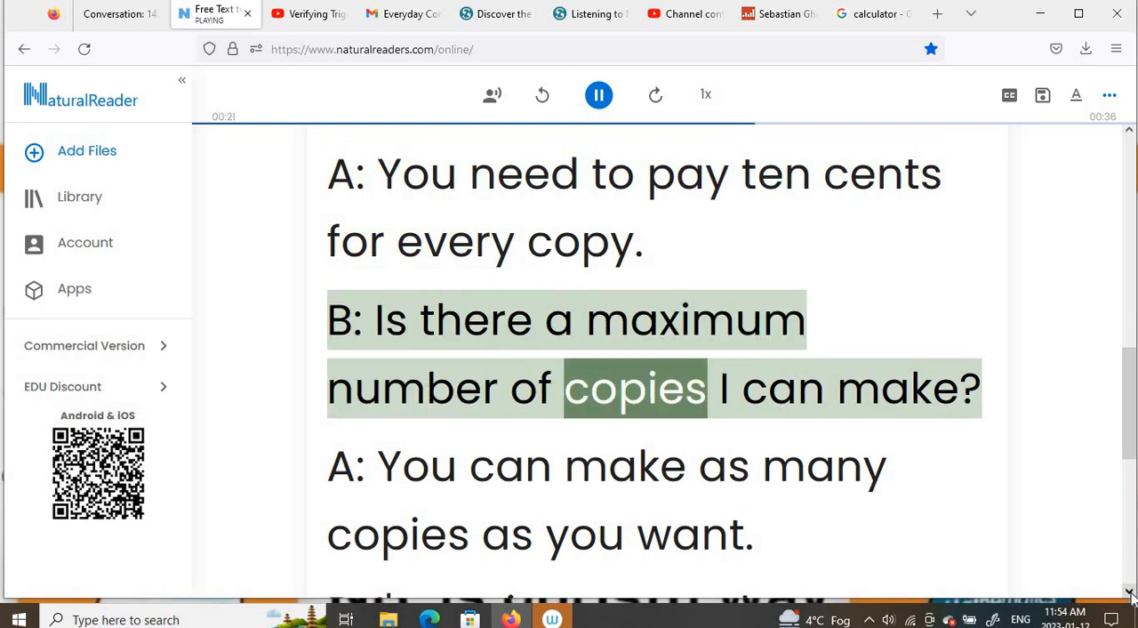
scroll(down, 3)
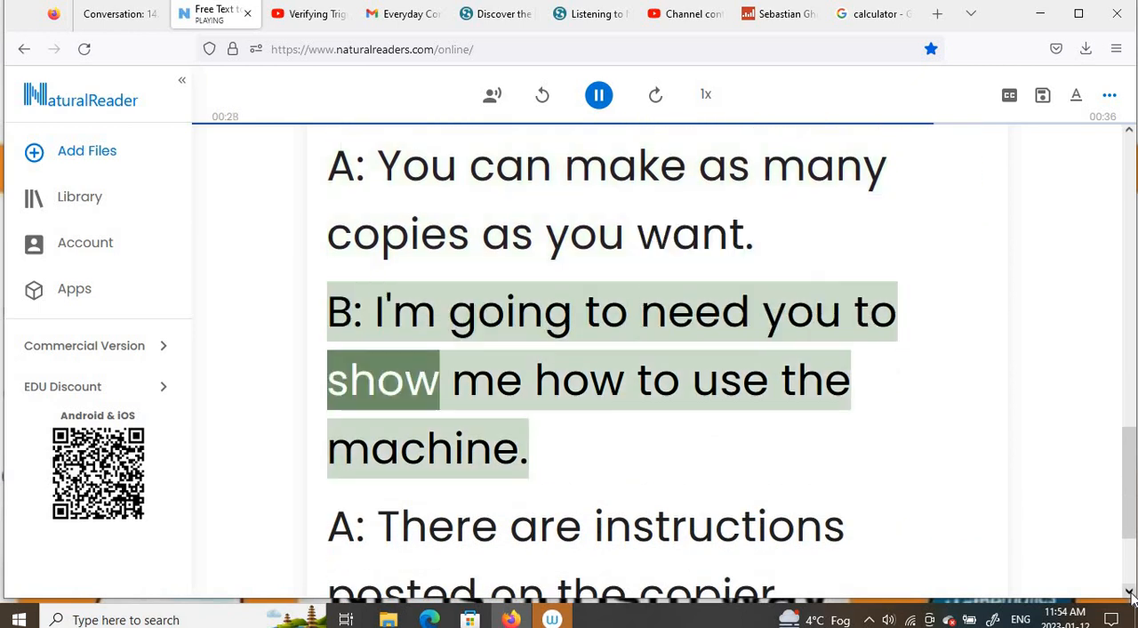
scroll(down, 3)
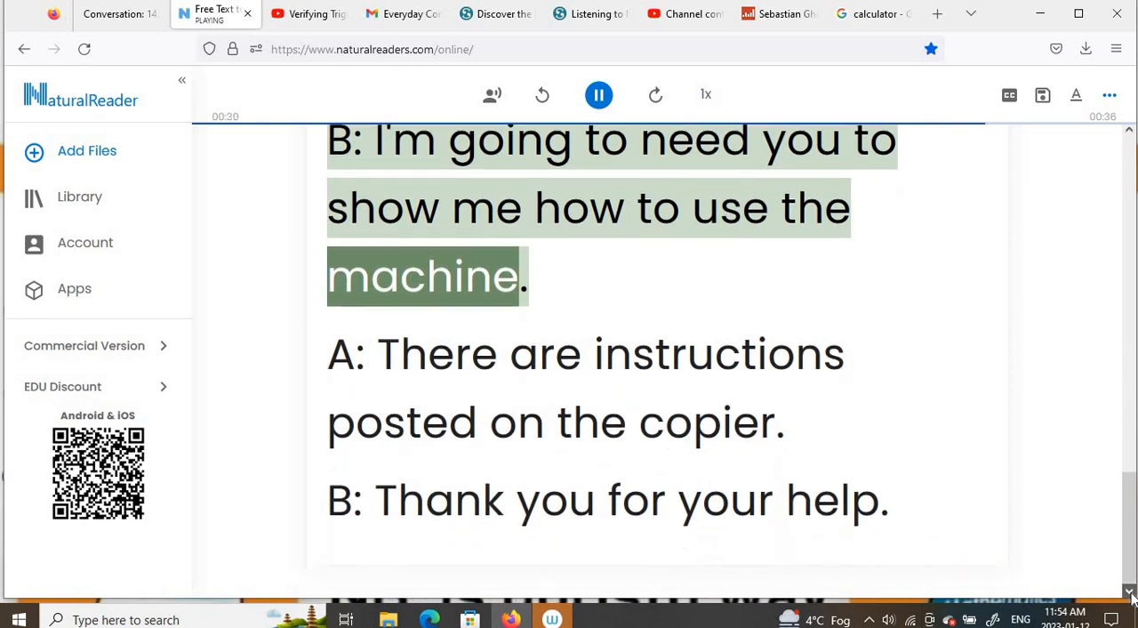